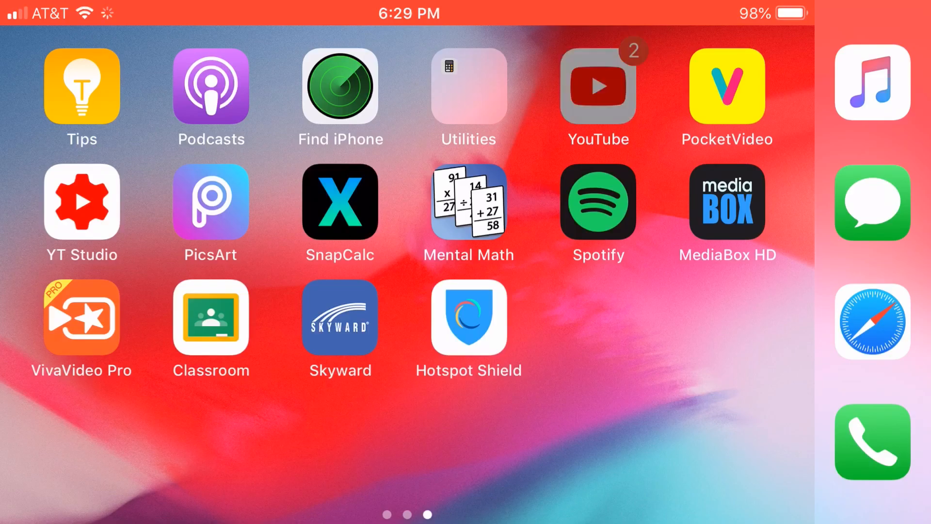
- Launch the YouTube app from the home screen to reach the E! For Entertainment channel's videos
{"action": "left_click", "coordinate": [596, 88]}
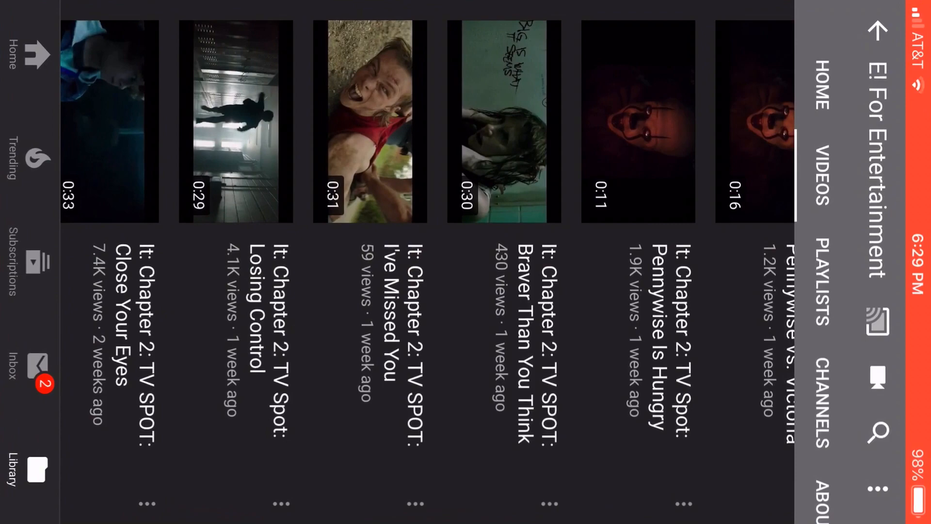